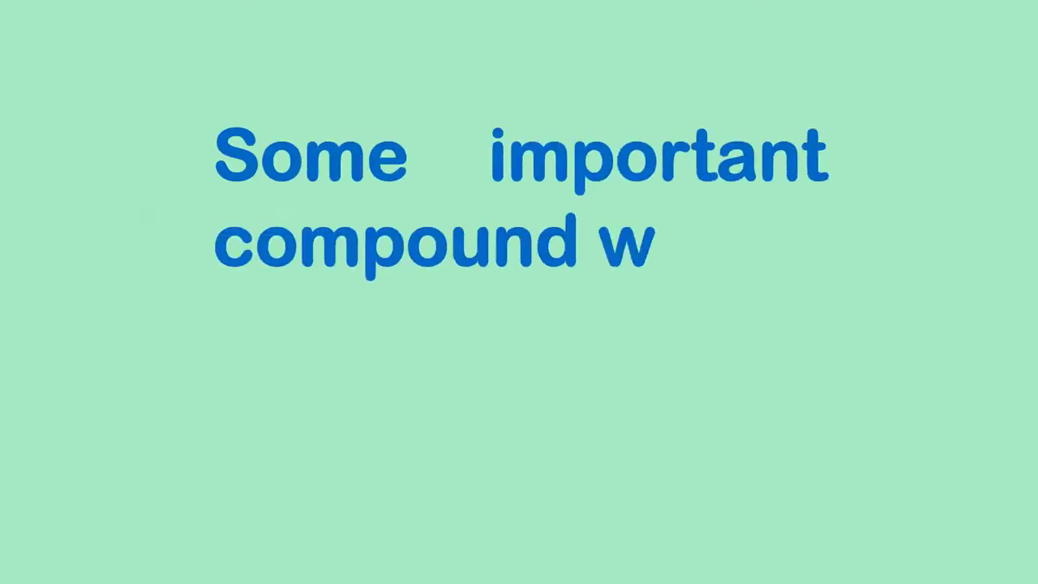
pyautogui.write('ords using')
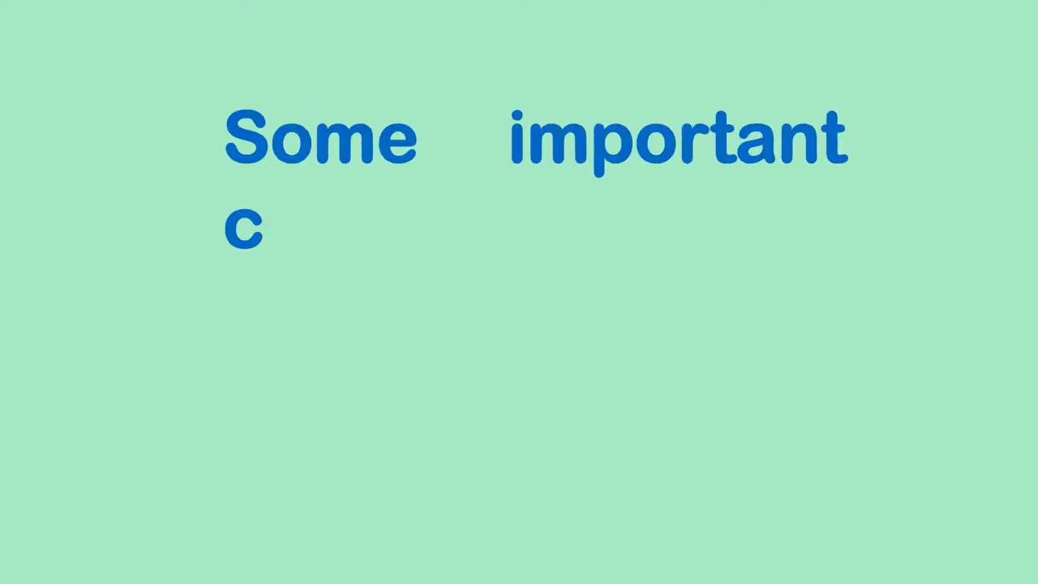
pyautogui.write('ompound words using')
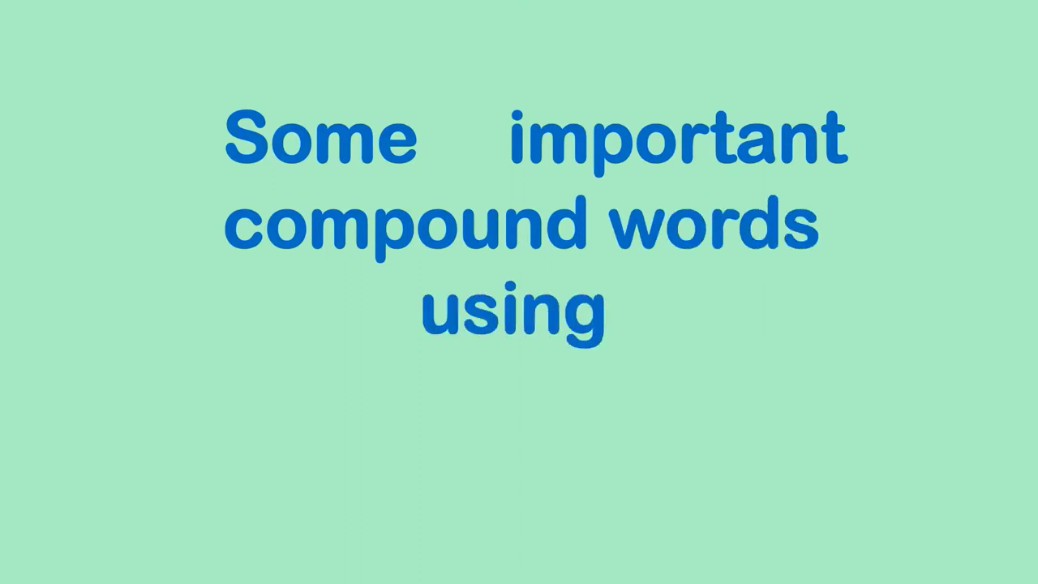